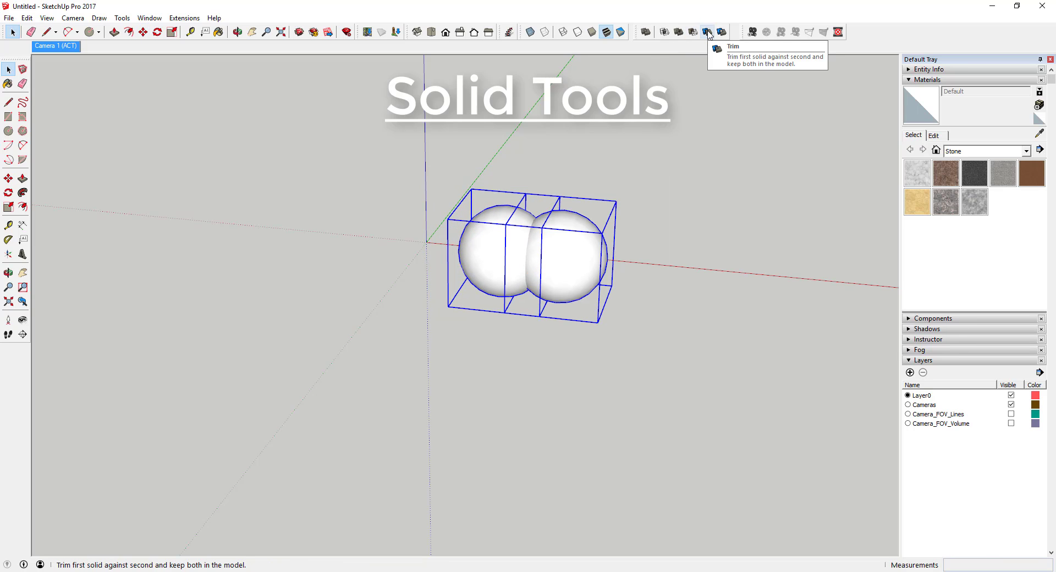
- Trim the first solid against the second before loading the First Person Tools Apartment model
left_click(706, 32)
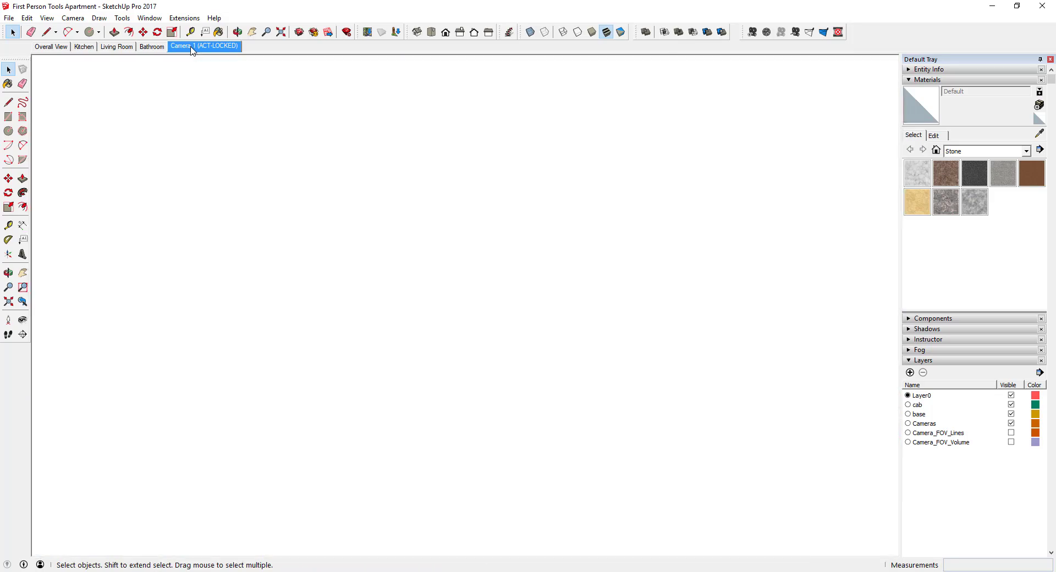
- Switch to the Camera 1 scene ahead of starting a new model for geolocation
left_click(205, 46)
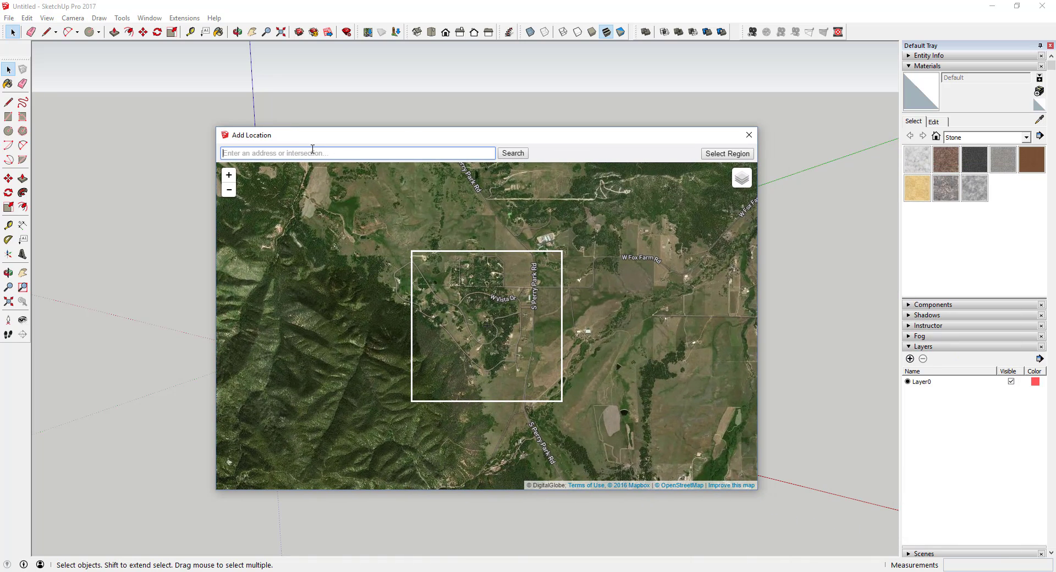
- Locate Steamboat Springs, CO on the Add Location map and start selecting a capture region
type("steamboat sprin")
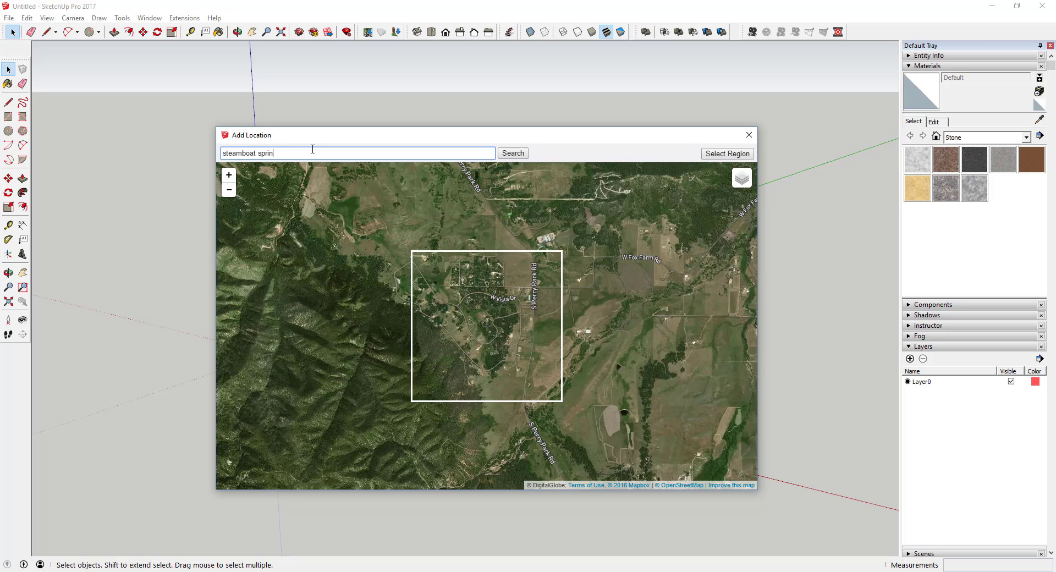
left_click(513, 153)
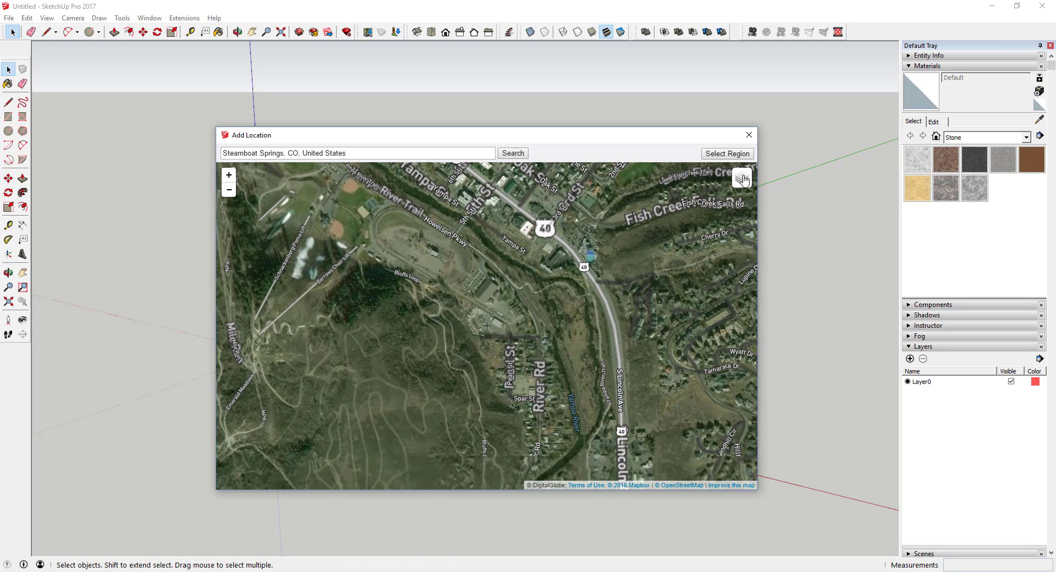
left_click(727, 154)
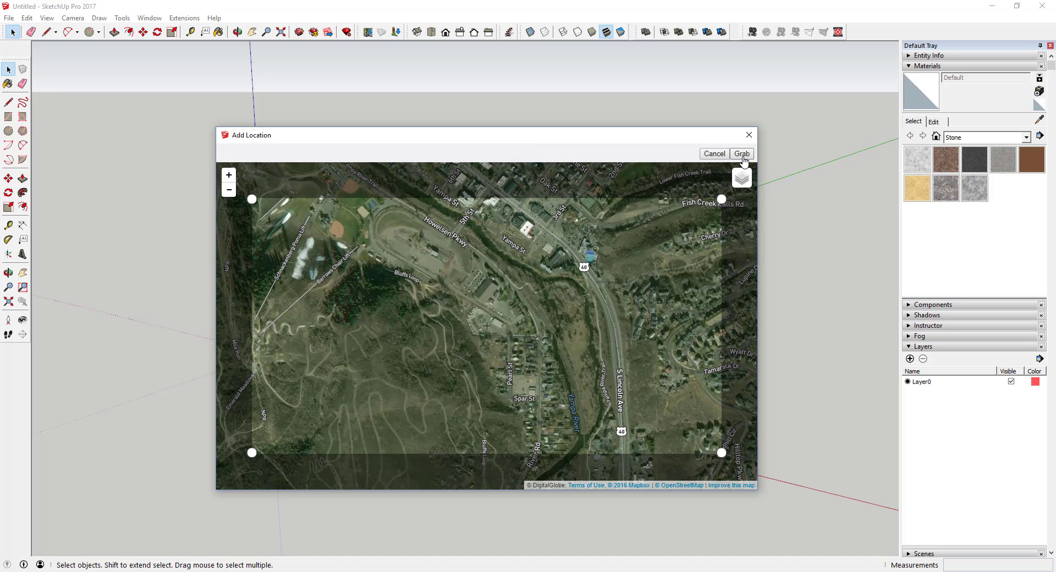
left_click(741, 154)
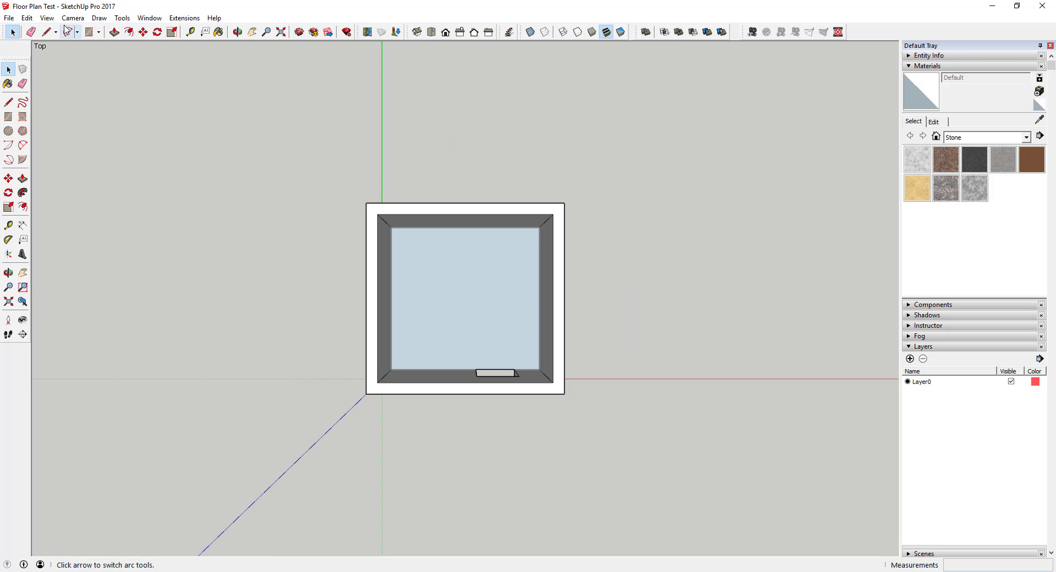
- Show the room as a parallel-projection top view and send the model to LayOut
left_click(22, 19)
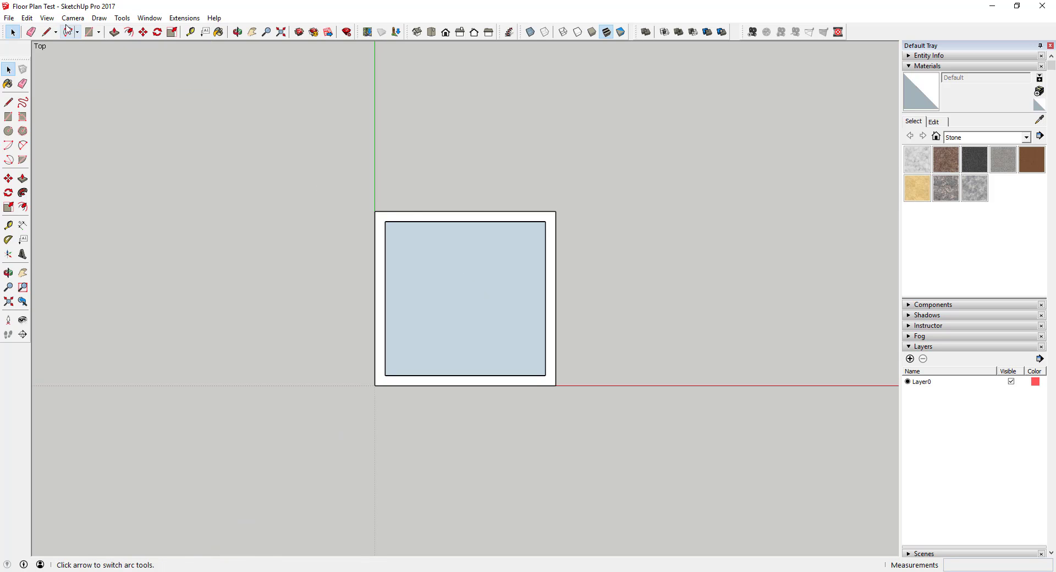
left_click(46, 19)
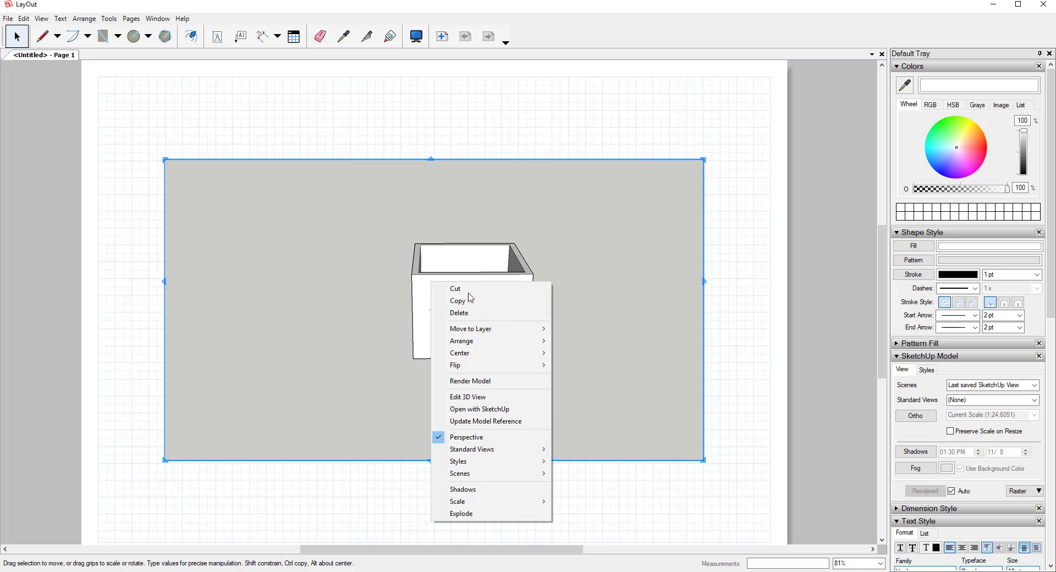
mouse_move(497, 421)
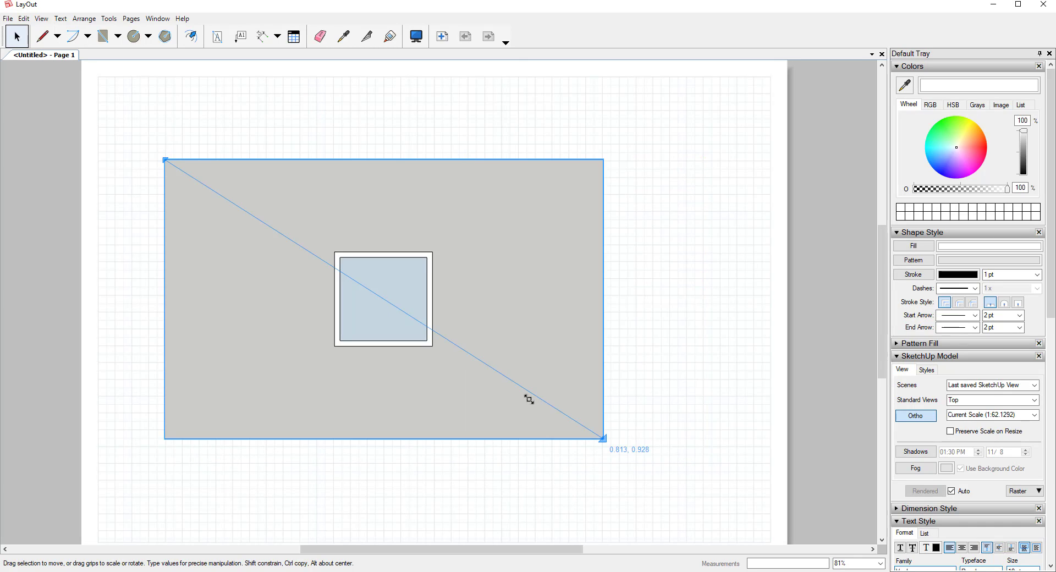
- Shrink the viewport, fix its scale at 1/4" = 1'-0" with Preserve Scale on Resize, and move it to the upper left
left_click_drag(601, 438, 378, 338)
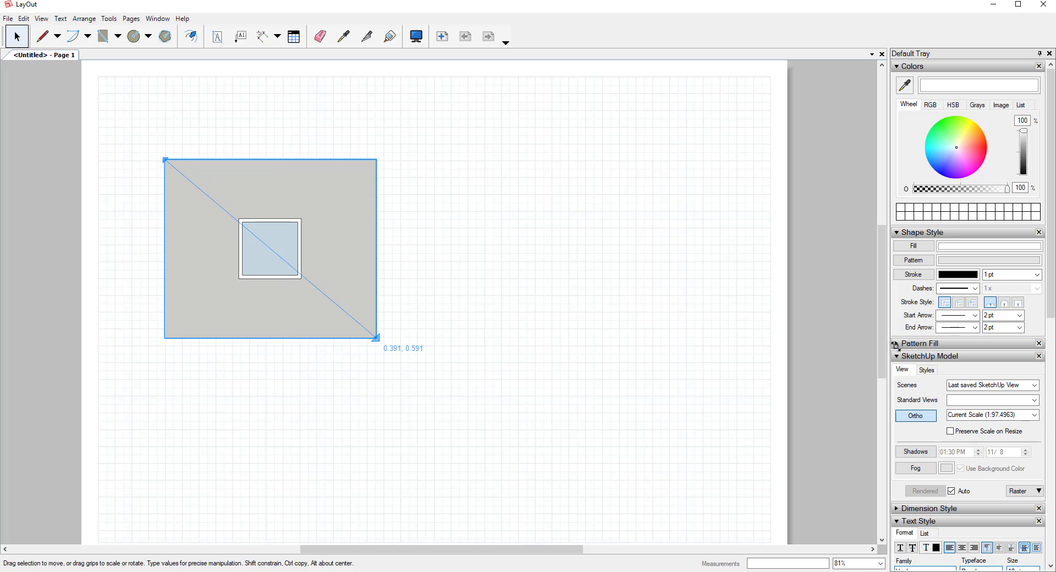
left_click(993, 400)
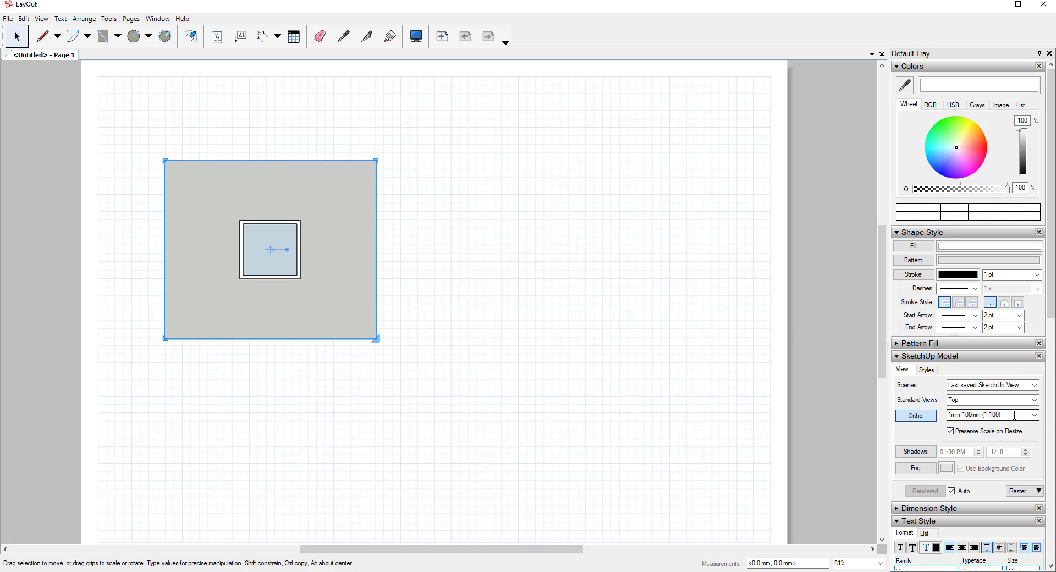
left_click(1032, 416)
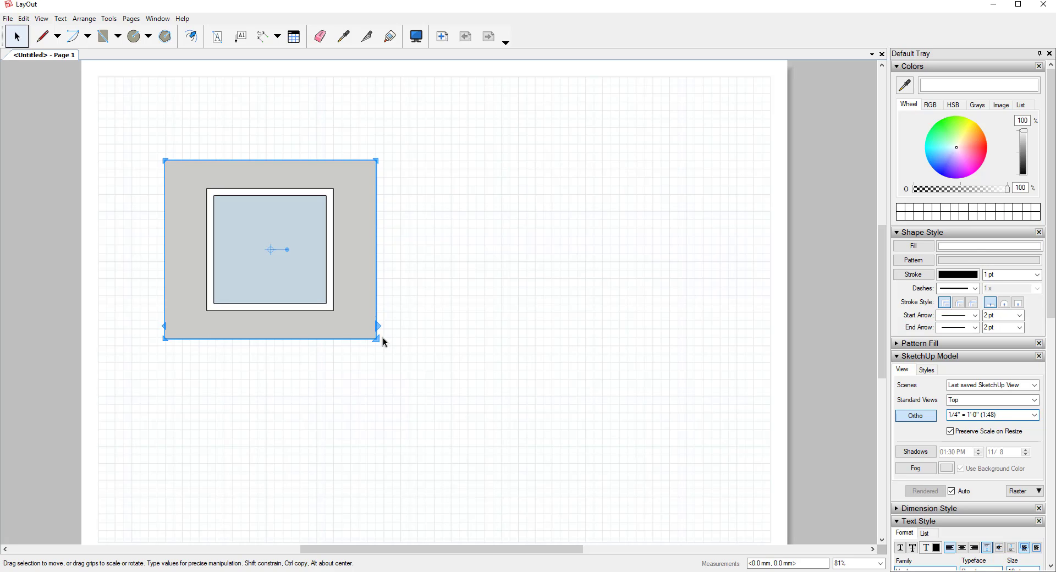
left_click_drag(270, 250, 219, 199)
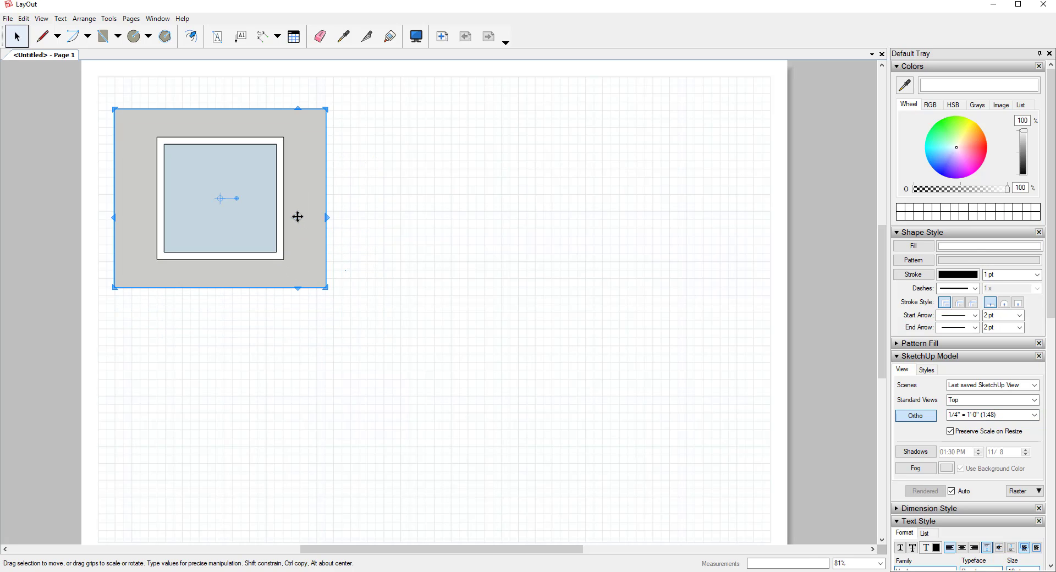
- Copy the plan viewport twice, orbit the copies into 3D room views, and return to SketchUp's tools
left_click_drag(220, 198, 353, 198)
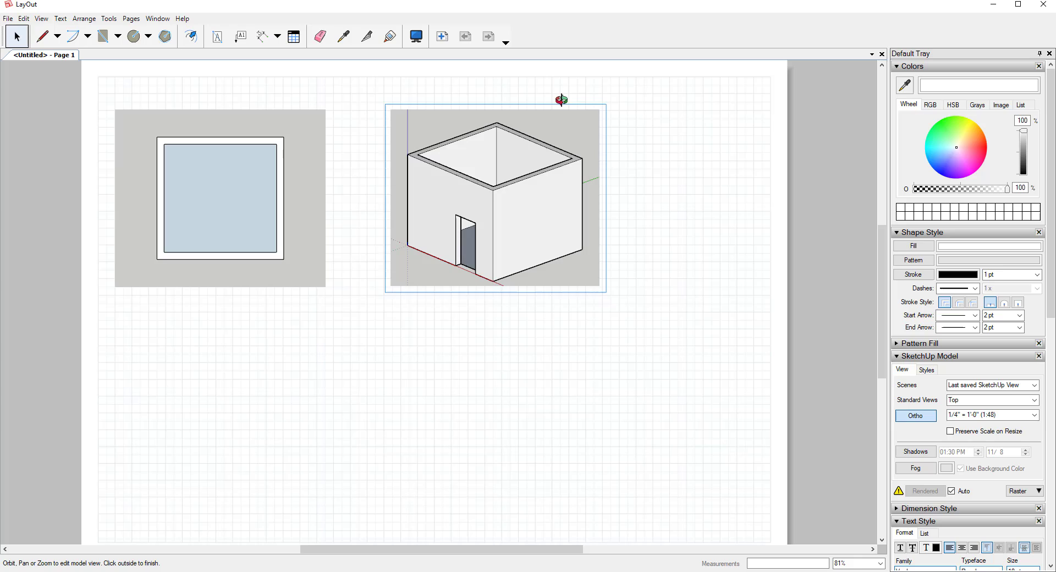
left_click_drag(562, 100, 568, 232)
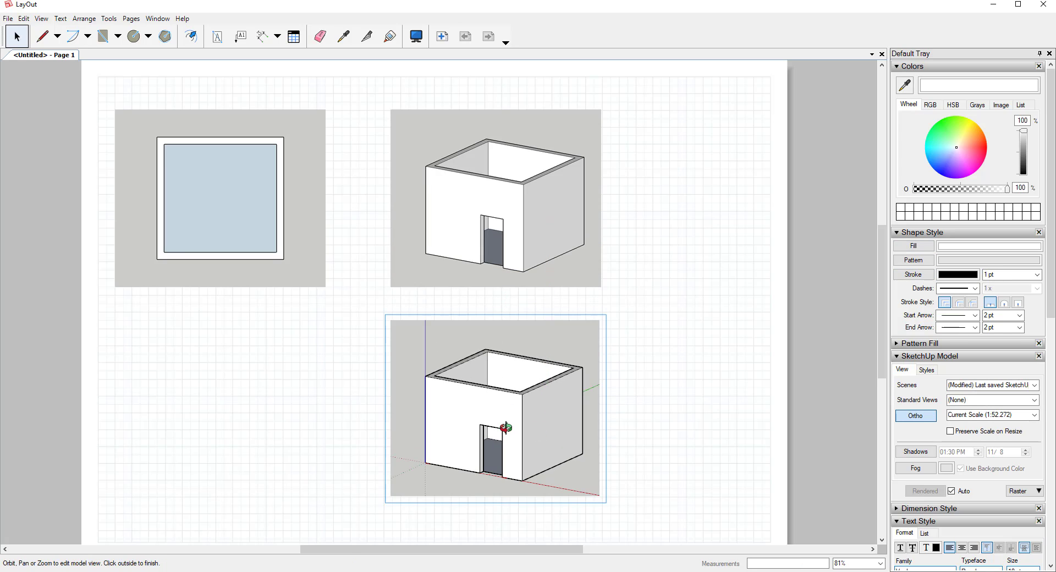
left_click_drag(505, 428, 572, 394)
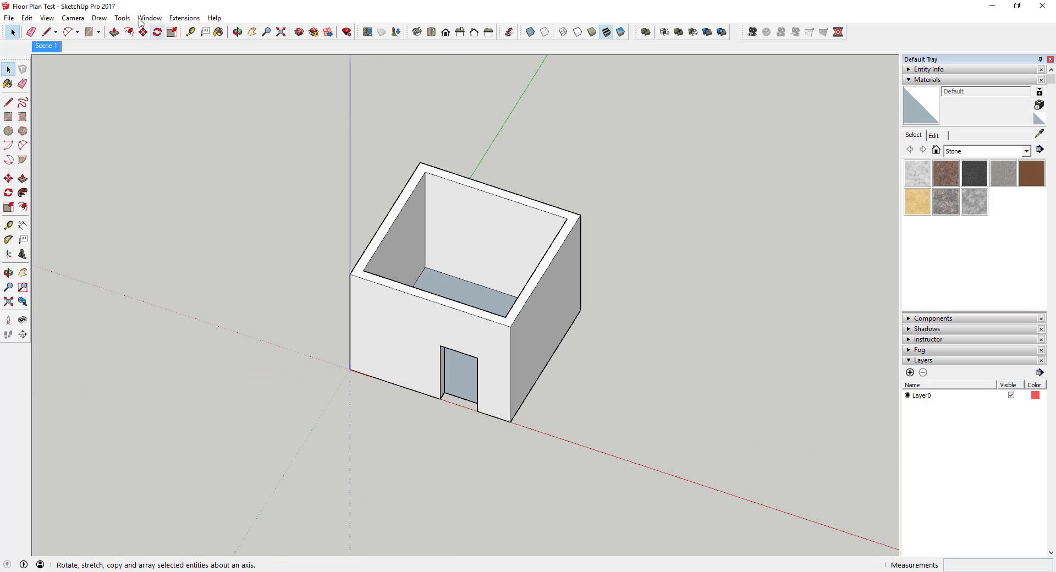
left_click(124, 17)
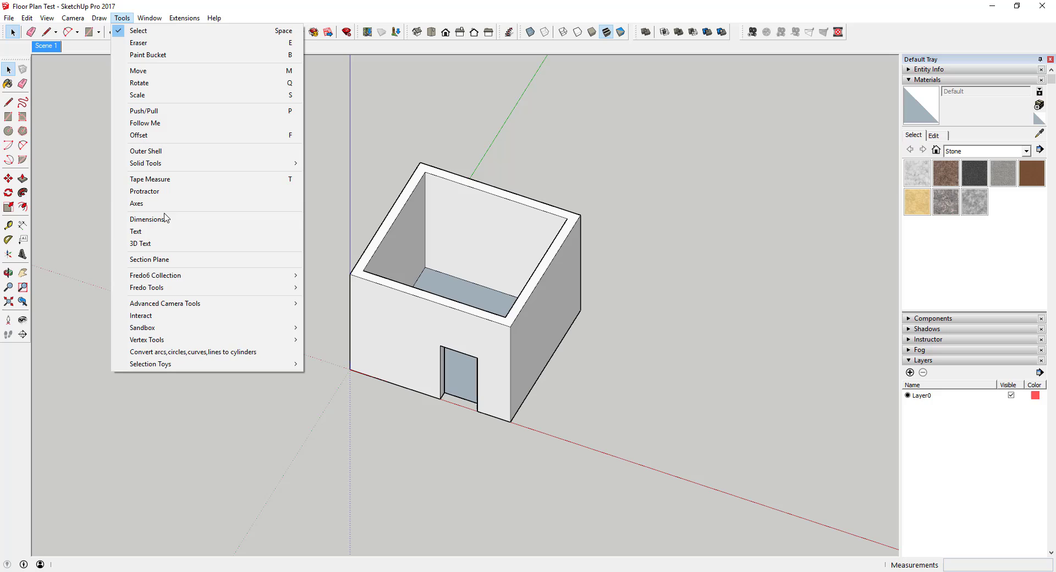